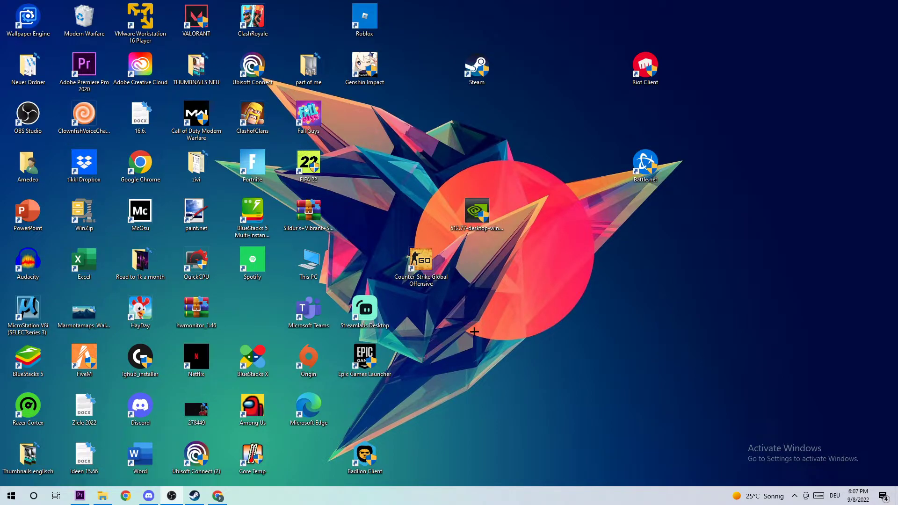
# - Search 'wind' to reach the firewall's allowed apps list, unlock it, and choose Allow another app
pyautogui.click(10, 496)
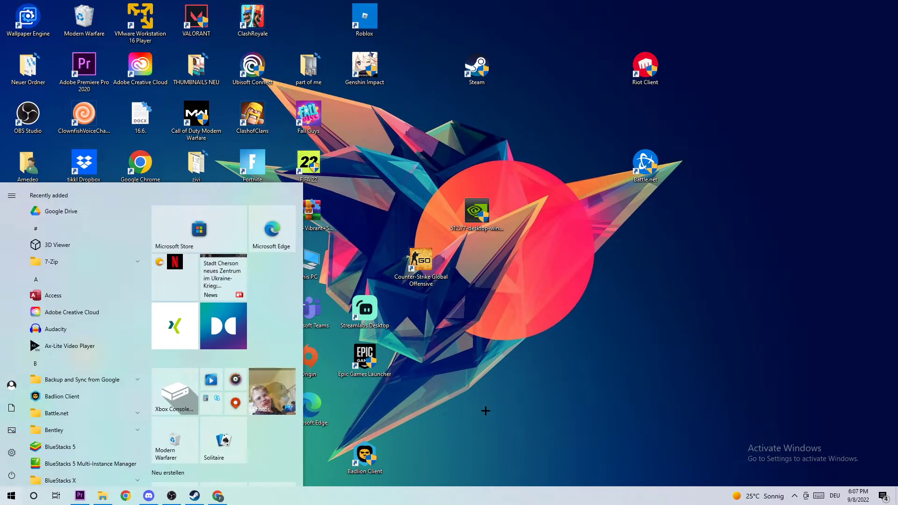
pyautogui.write('wind')
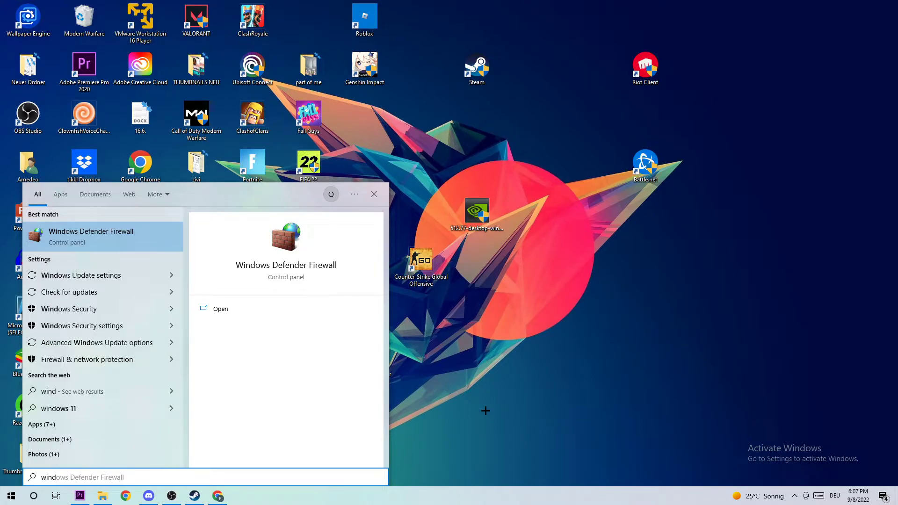
pyautogui.moveTo(131, 242)
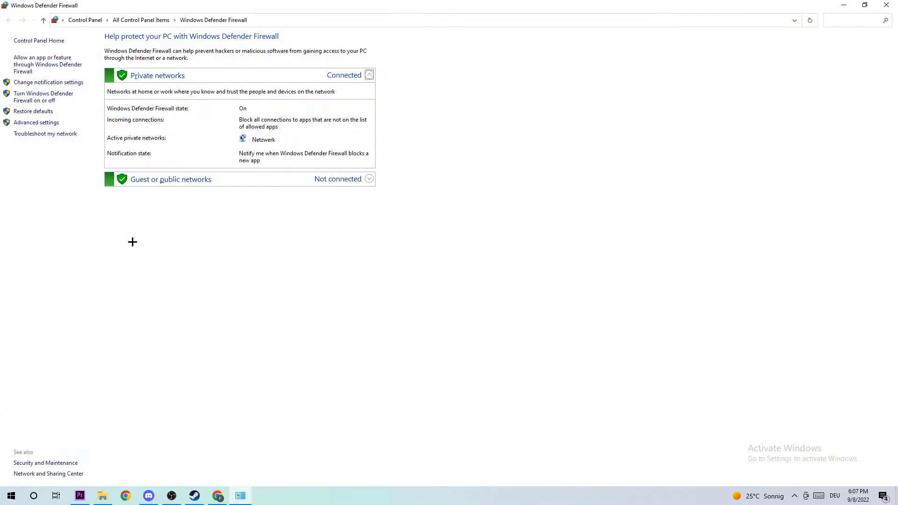
pyautogui.moveTo(17, 271)
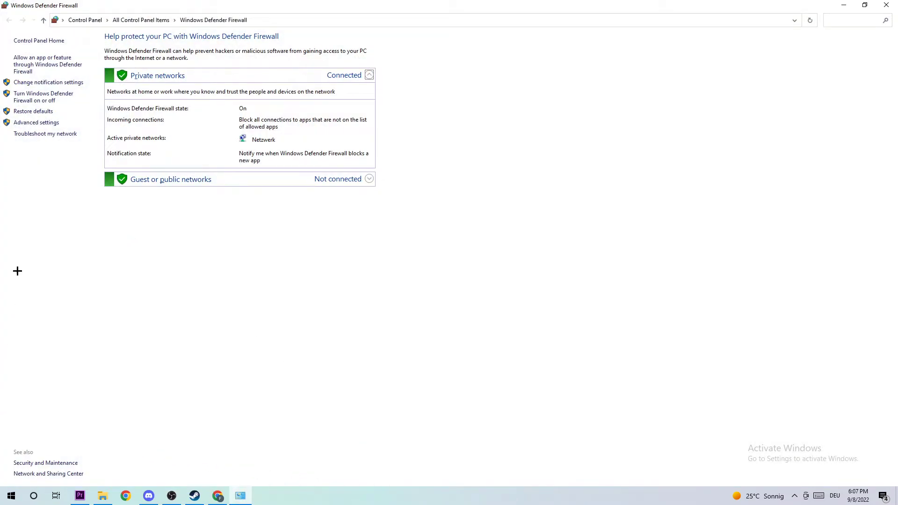
pyautogui.moveTo(49, 64)
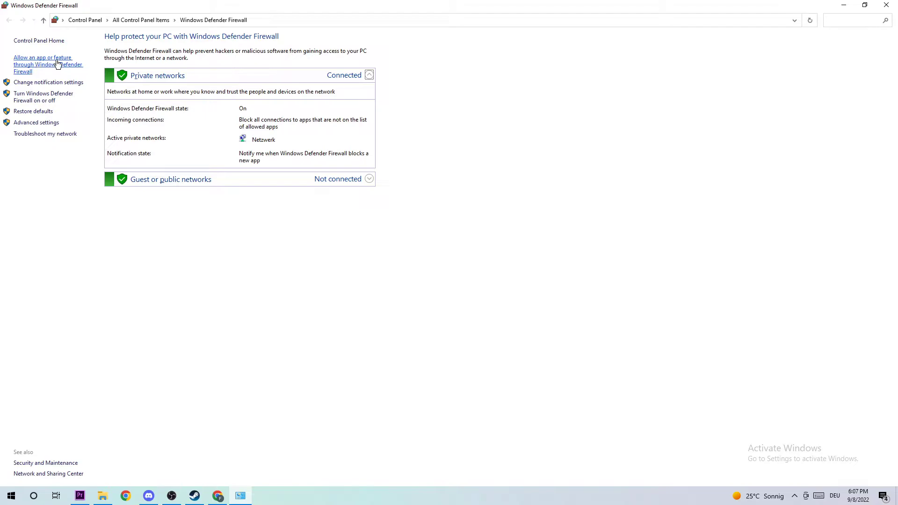
pyautogui.click(43, 64)
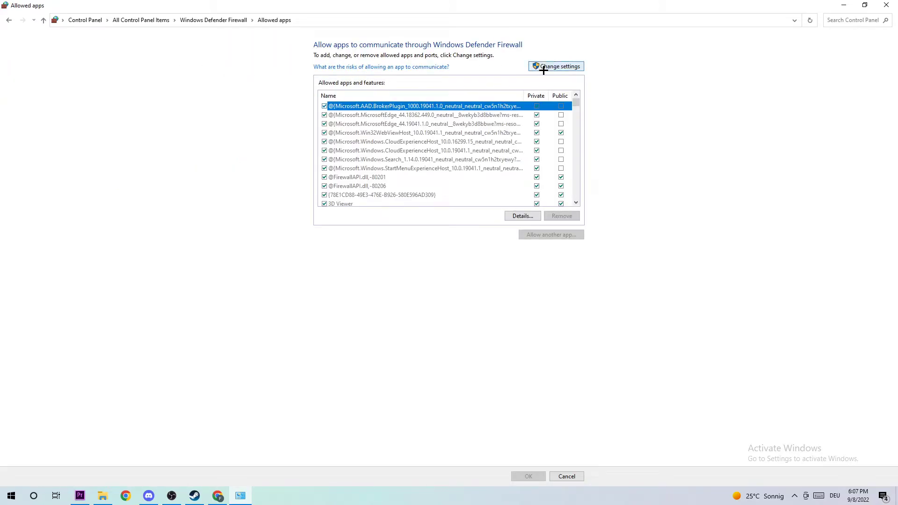
pyautogui.click(558, 66)
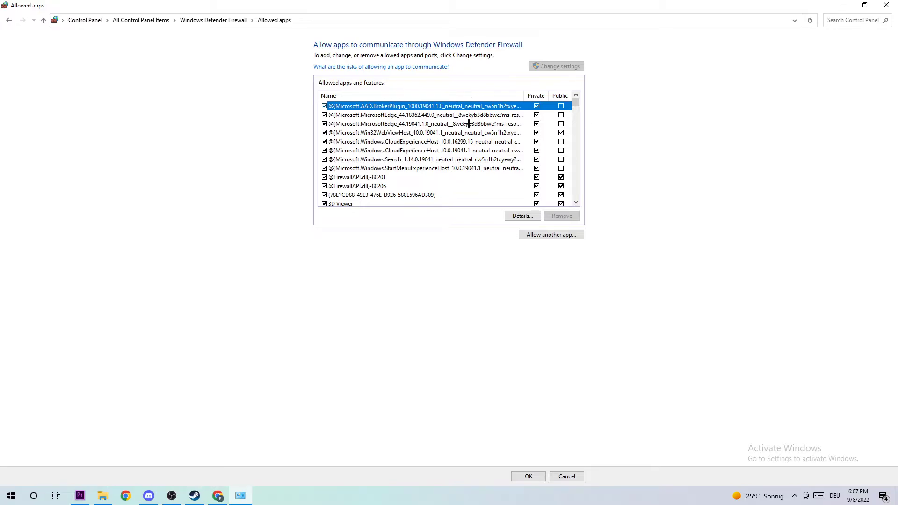
pyautogui.click(550, 234)
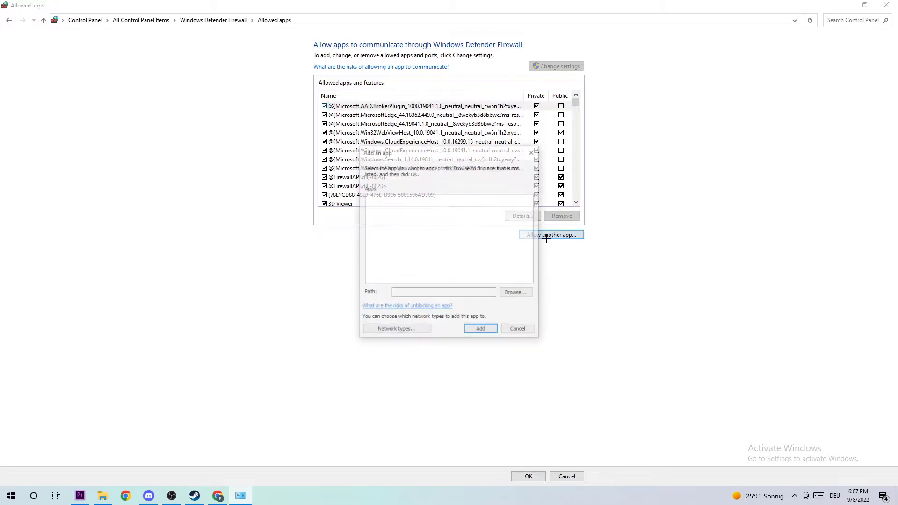
# - Browse for the program file to allow from the Add an app dialog
pyautogui.click(550, 235)
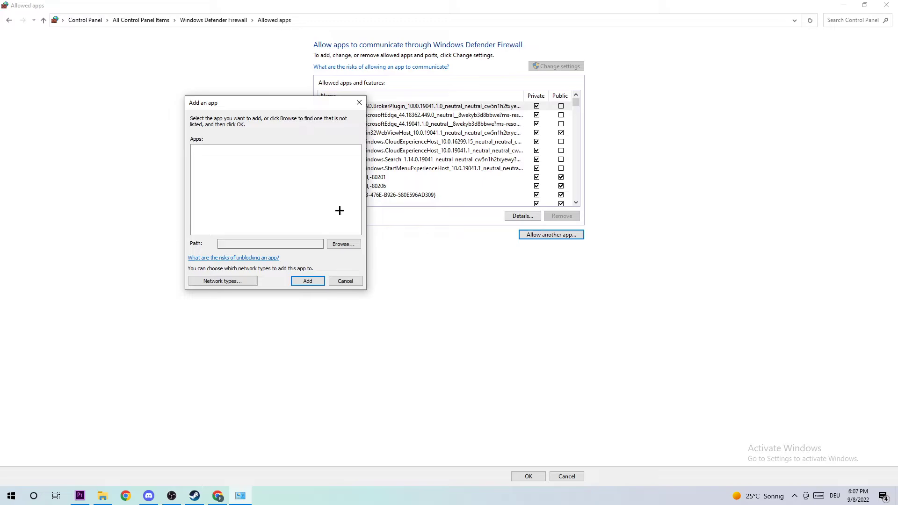
pyautogui.click(342, 244)
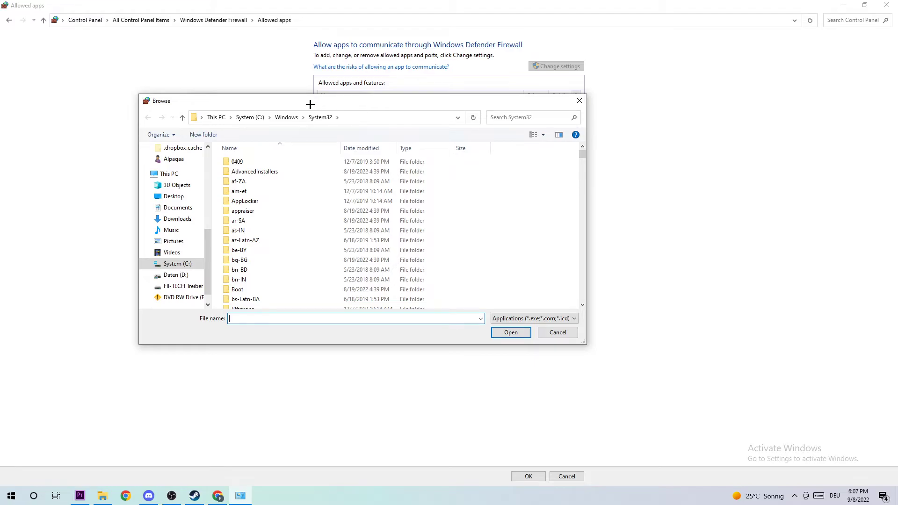
pyautogui.moveTo(496, 323)
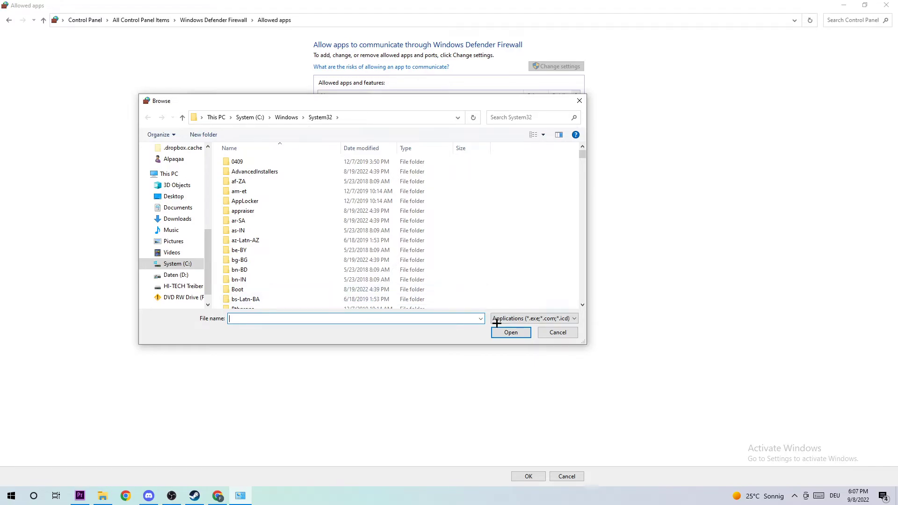
pyautogui.click(557, 332)
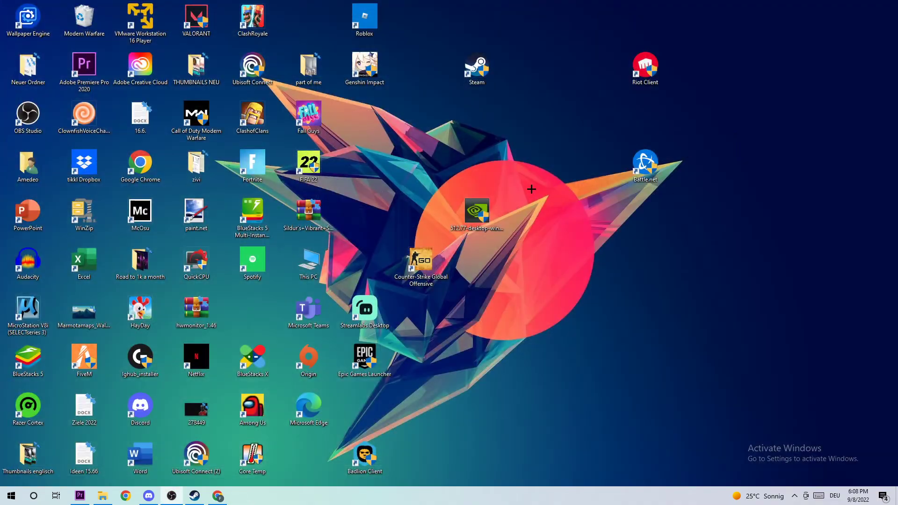
pyautogui.moveTo(531, 178)
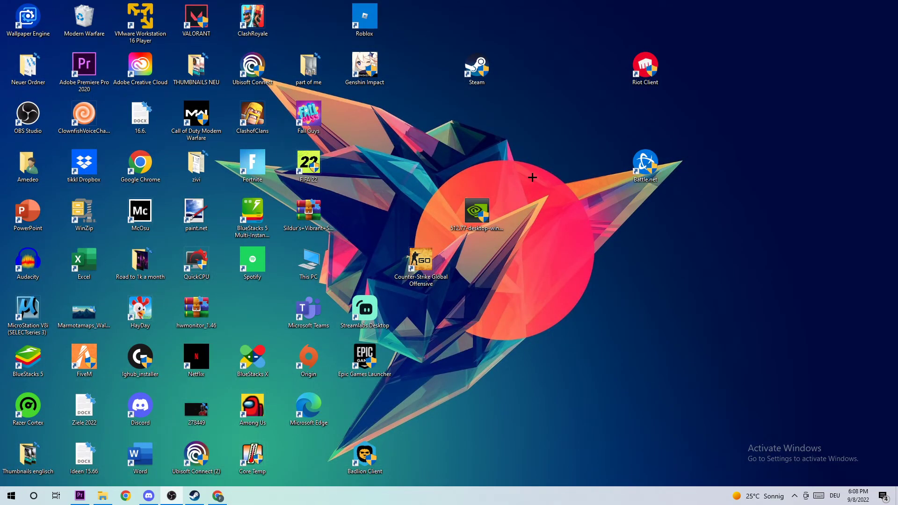